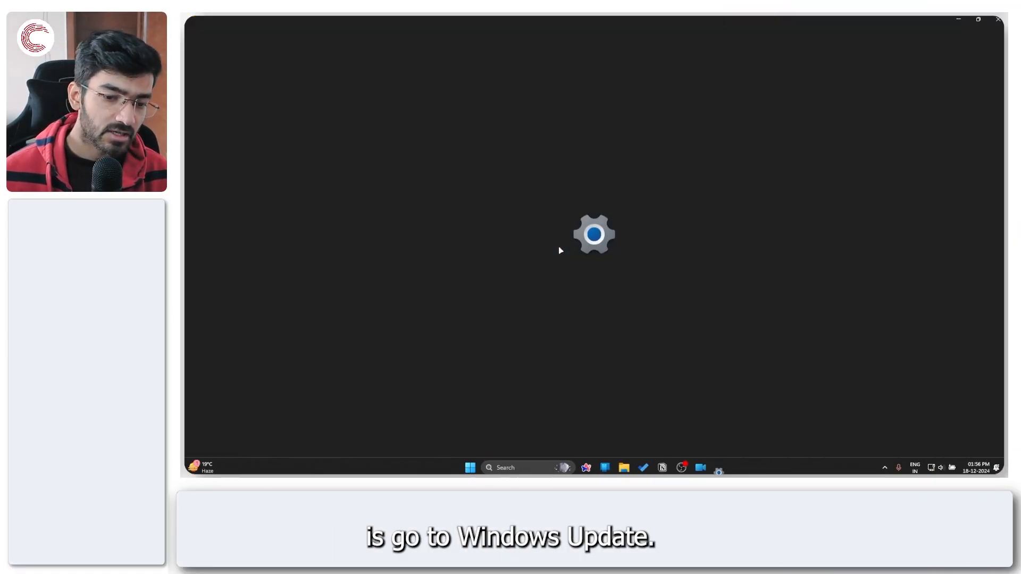
- Check for Windows updates with 'Get the latest updates as soon as they're available' turned on
key("Win+i")
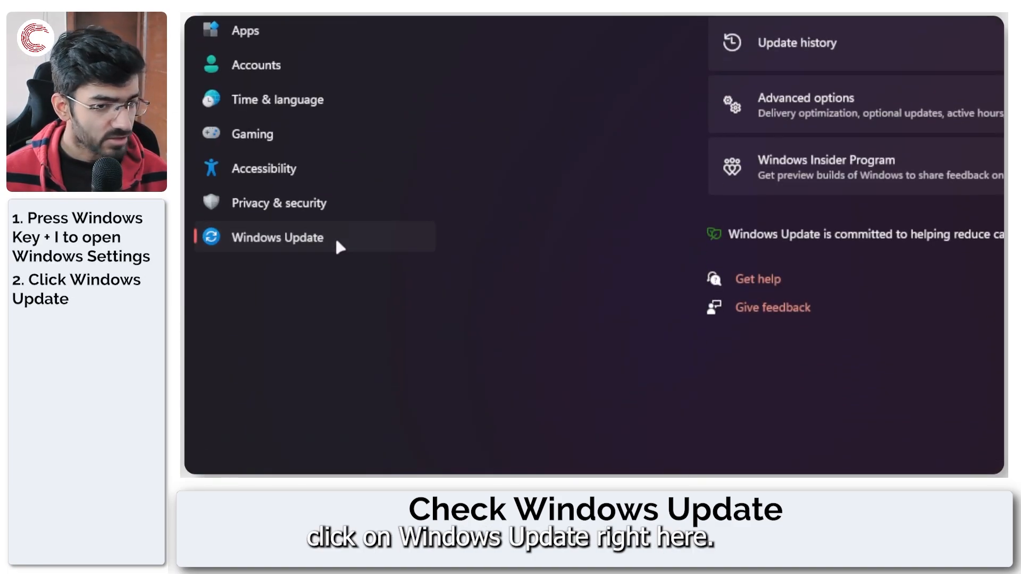
left_click(276, 237)
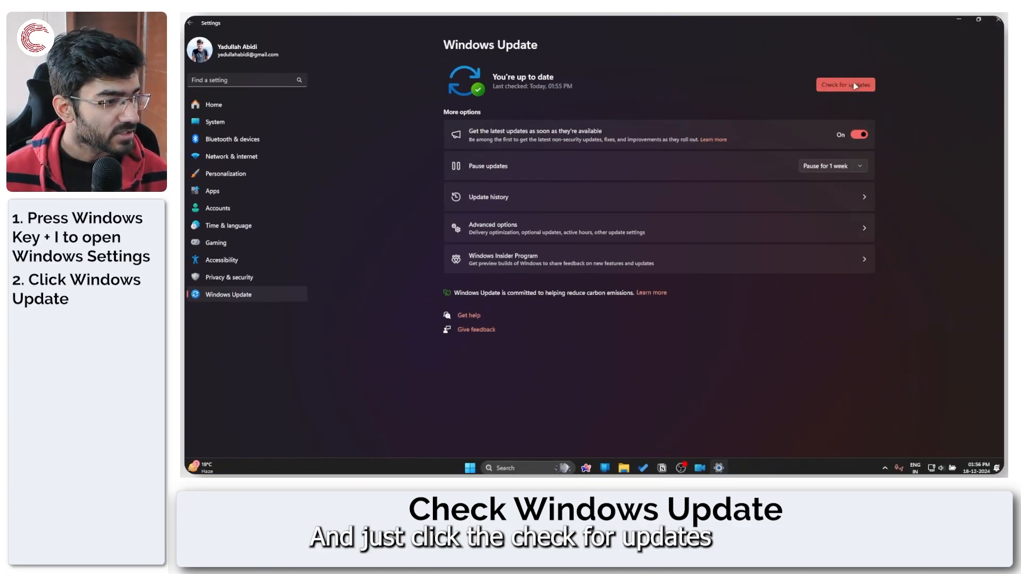
left_click(846, 85)
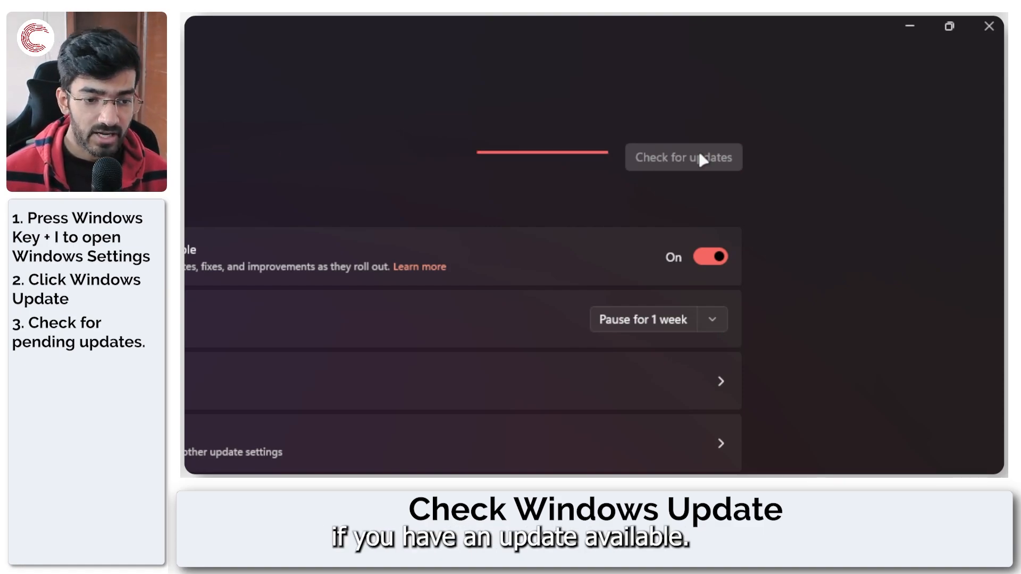
left_click(683, 157)
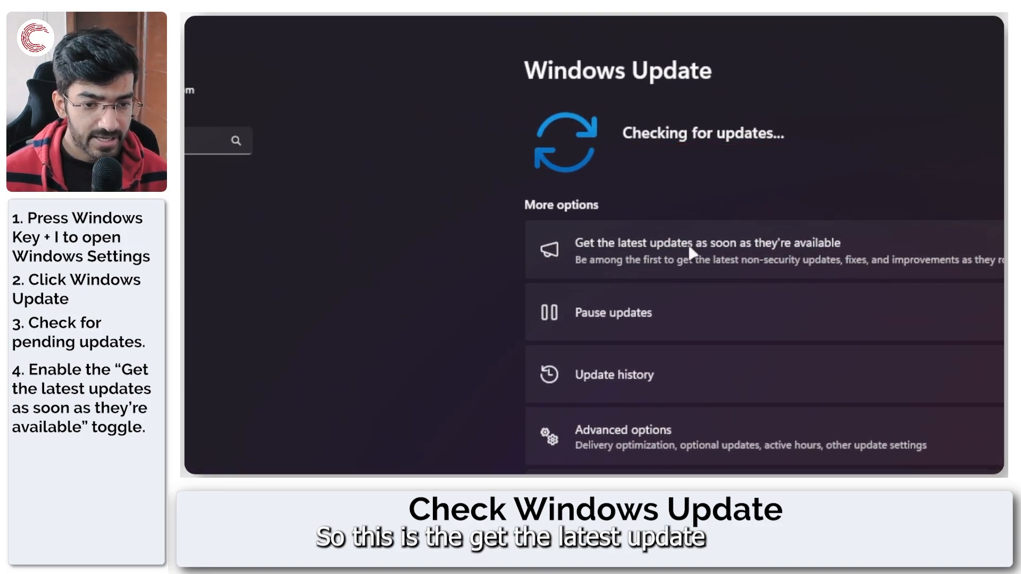
left_click(839, 253)
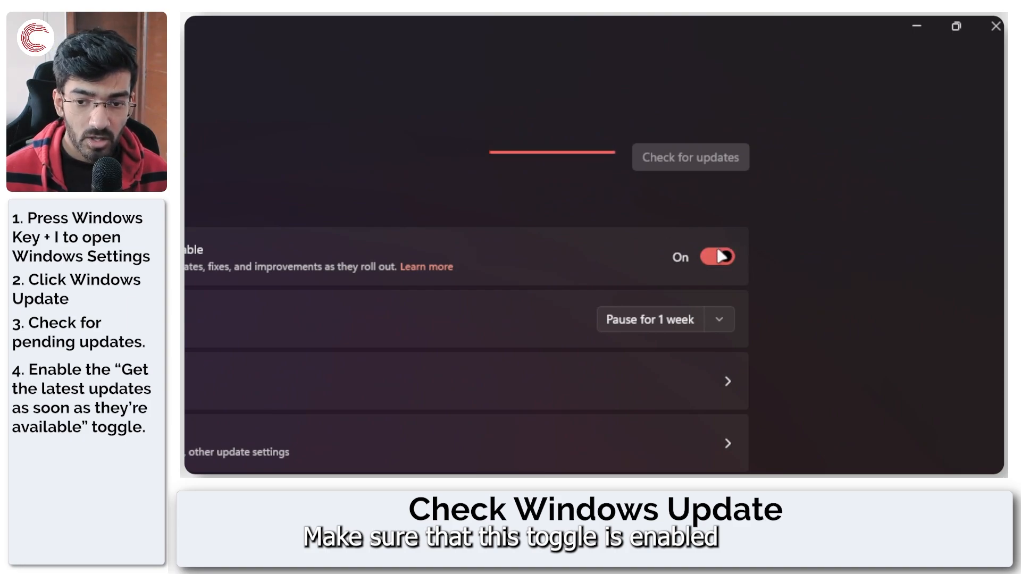
left_click(690, 157)
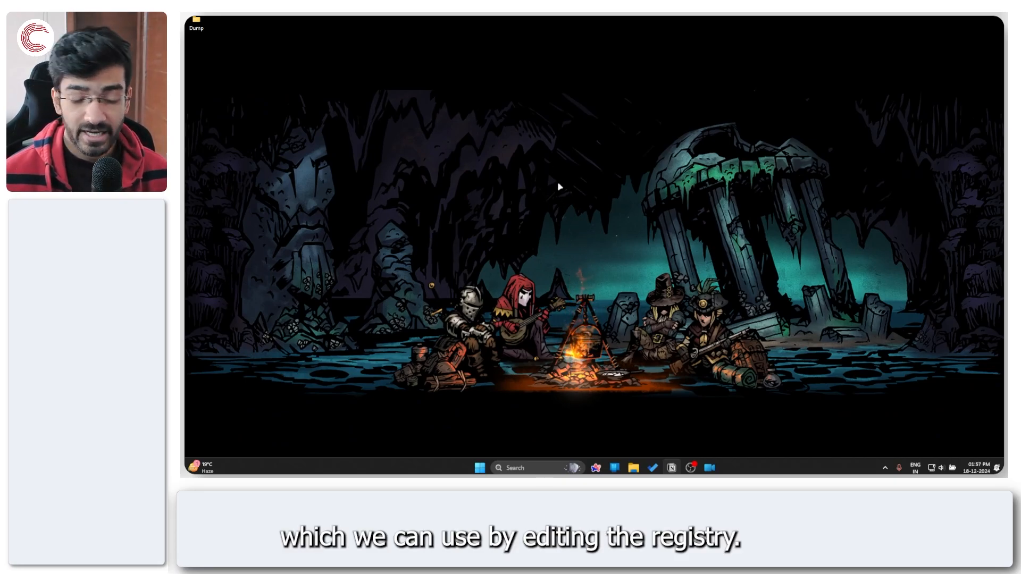
- Launch Registry Editor by running regedit from the Run dialog
key("Win+r")
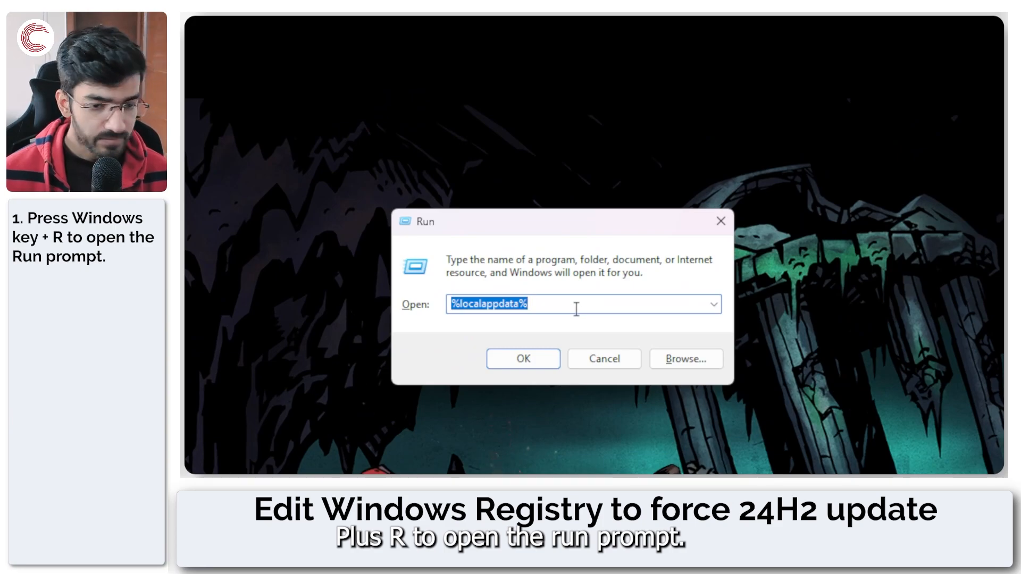
type("rege")
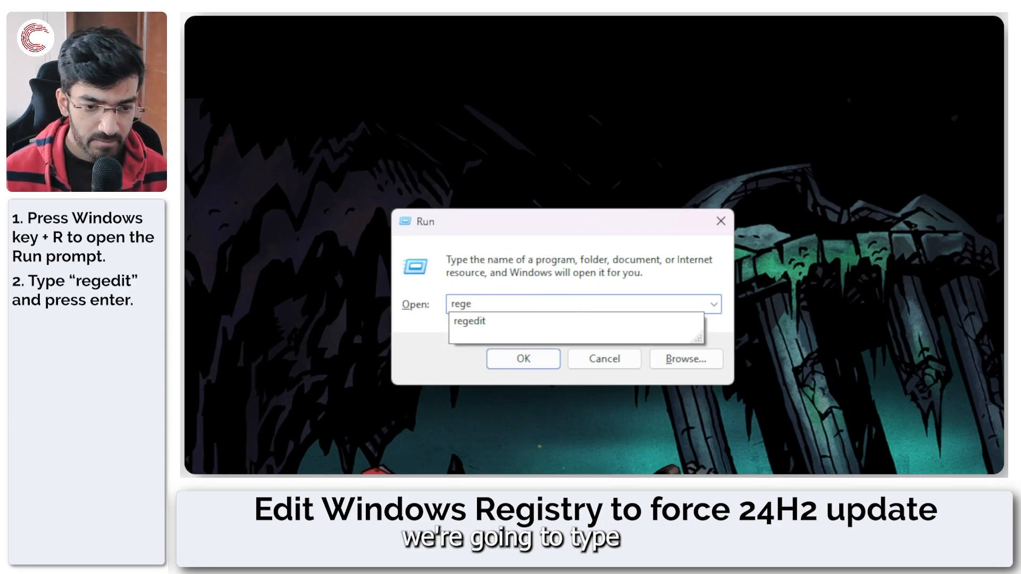
key("enter")
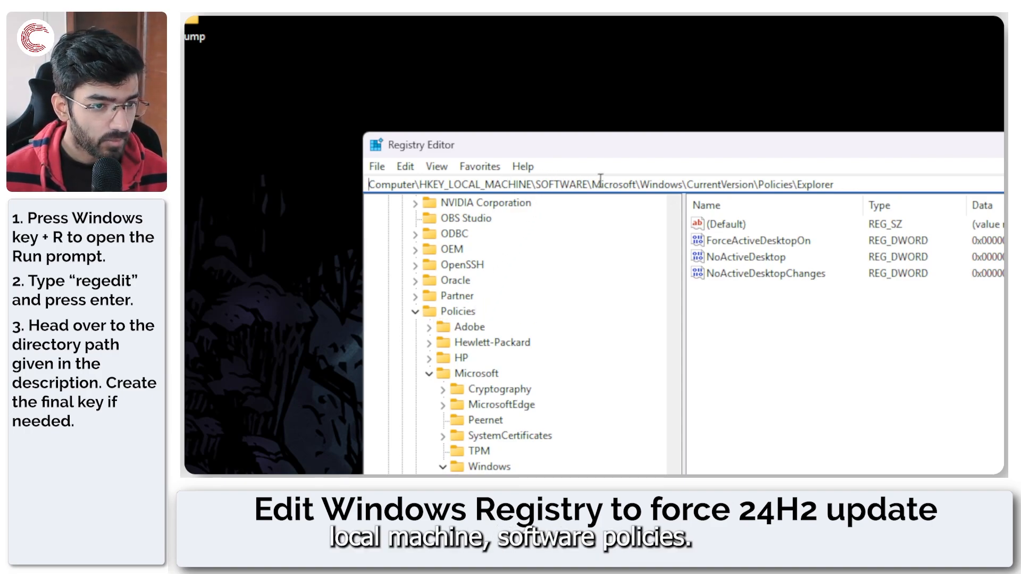
- Expand Policies under HKLM\SOFTWARE and start a new subkey from the Sudo key
left_click(459, 311)
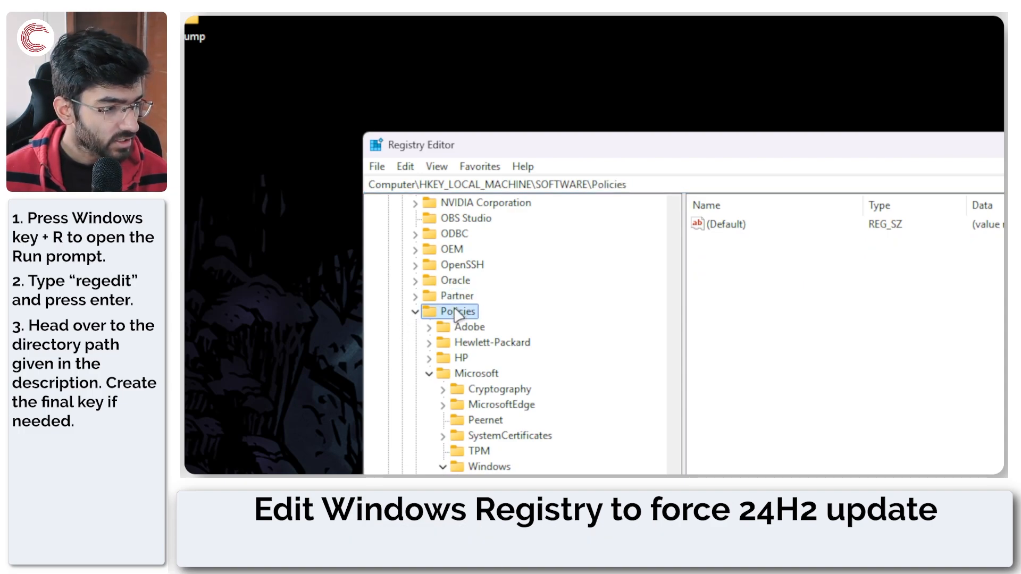
left_click(477, 374)
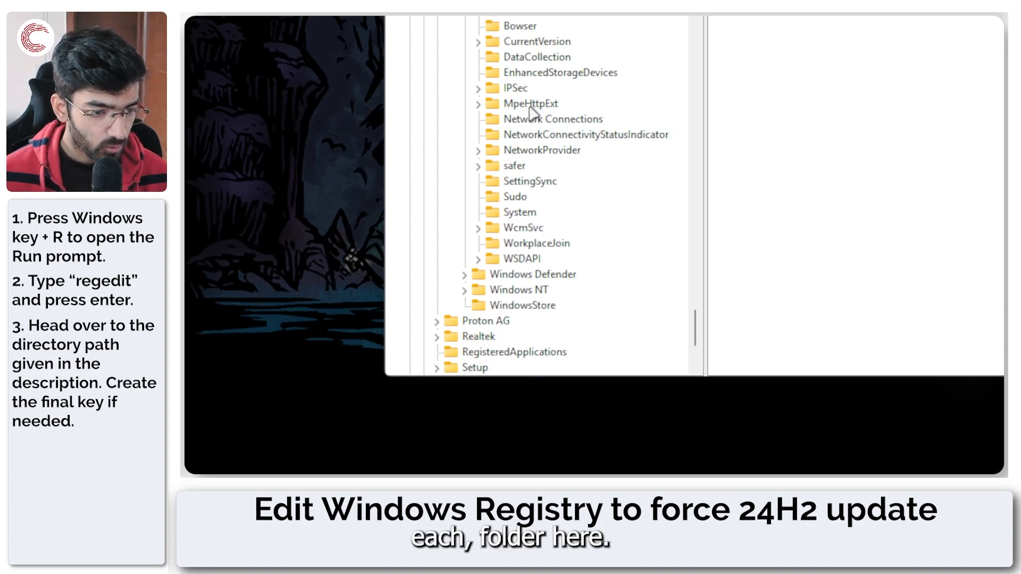
mouse_move(588, 200)
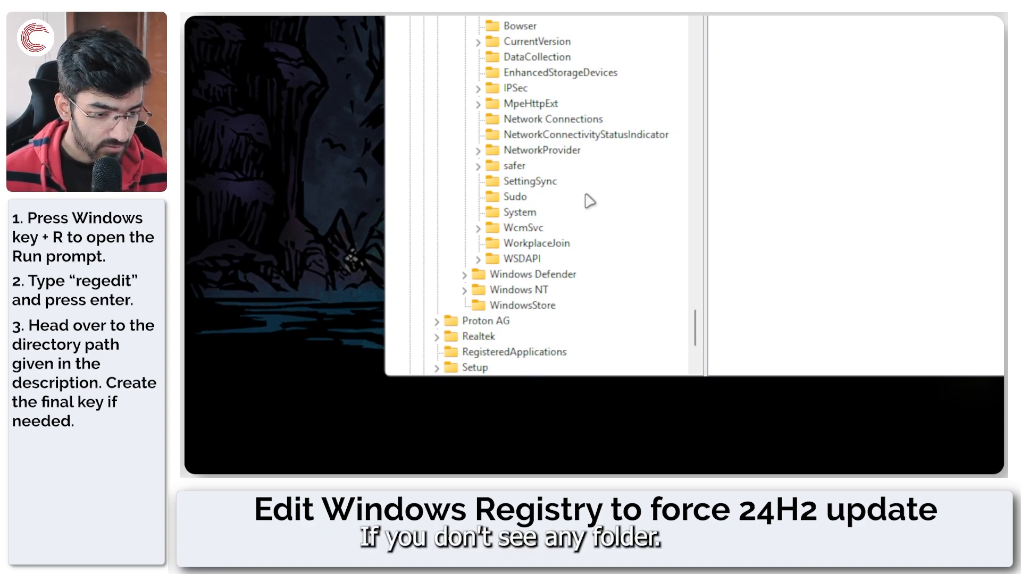
right_click(514, 197)
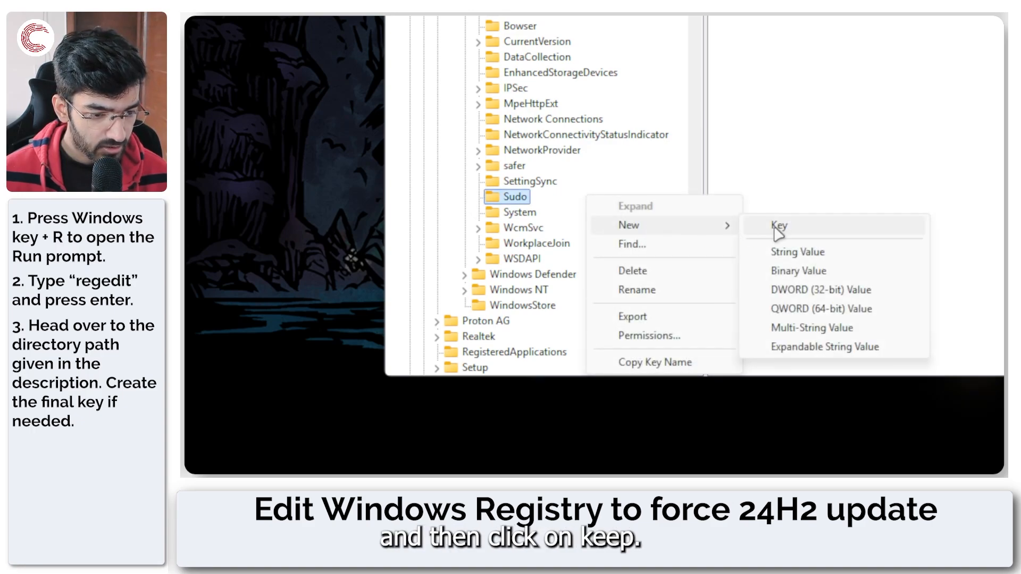
left_click(779, 226)
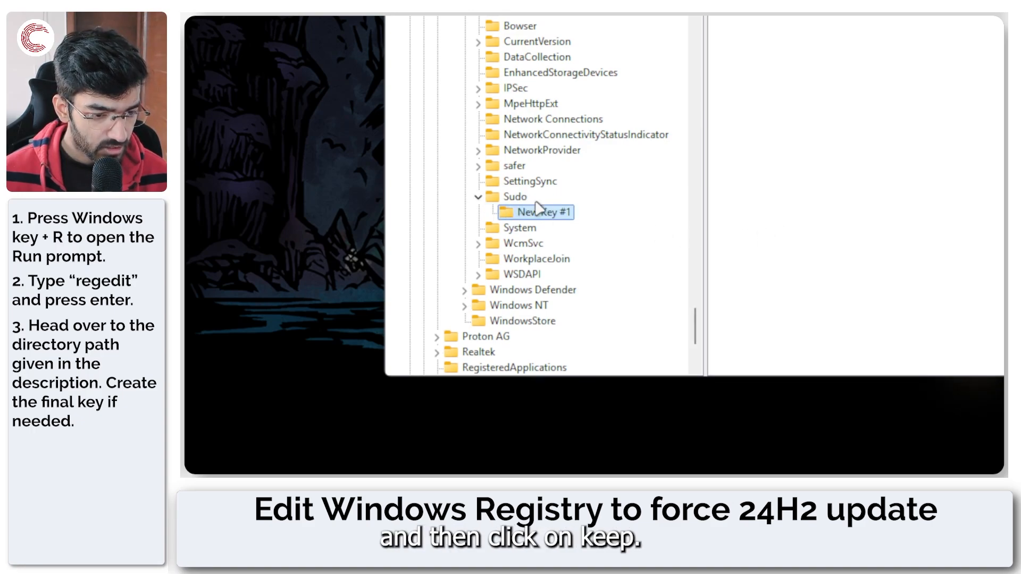
left_click(600, 285)
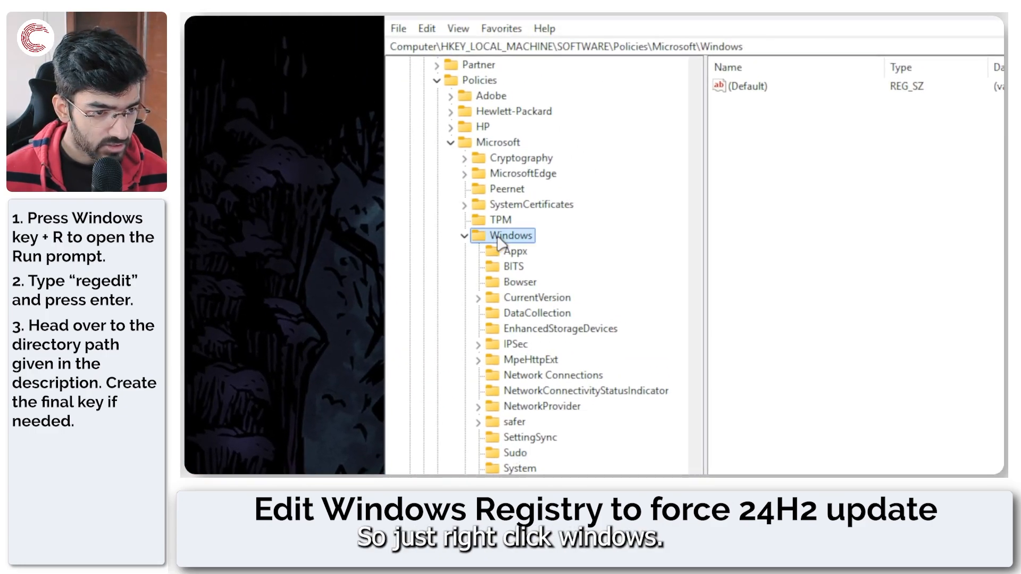
- Create a key named Windowsupdate under Policies\Microsoft\Windows and open it
right_click(510, 235)
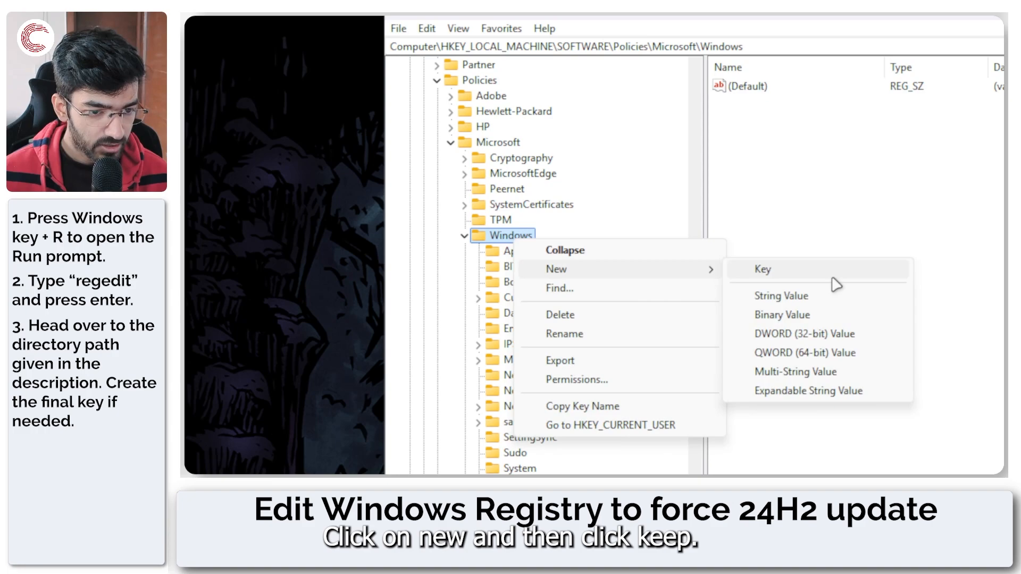
left_click(762, 269)
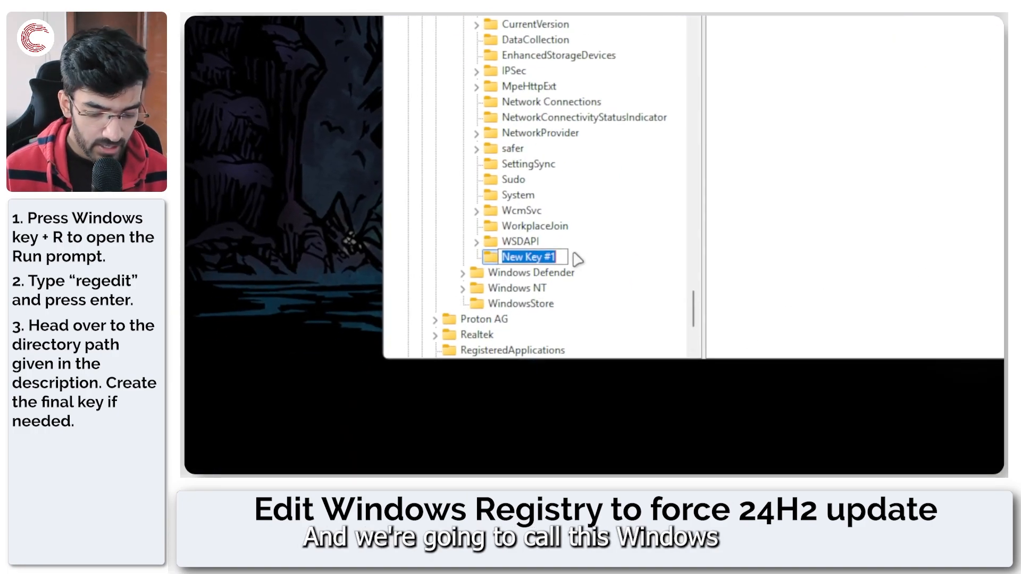
type("Windowsupdate")
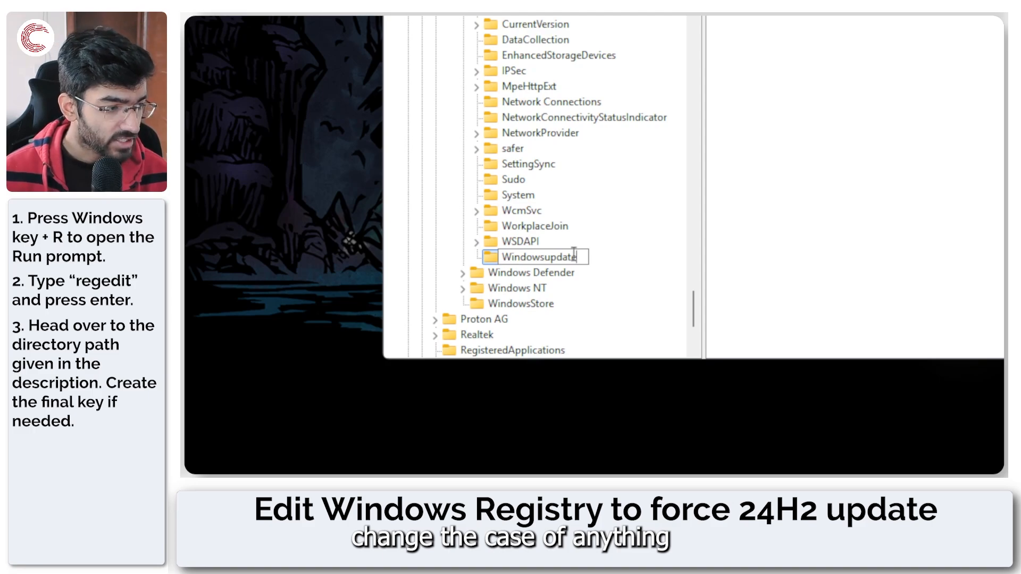
left_click(539, 257)
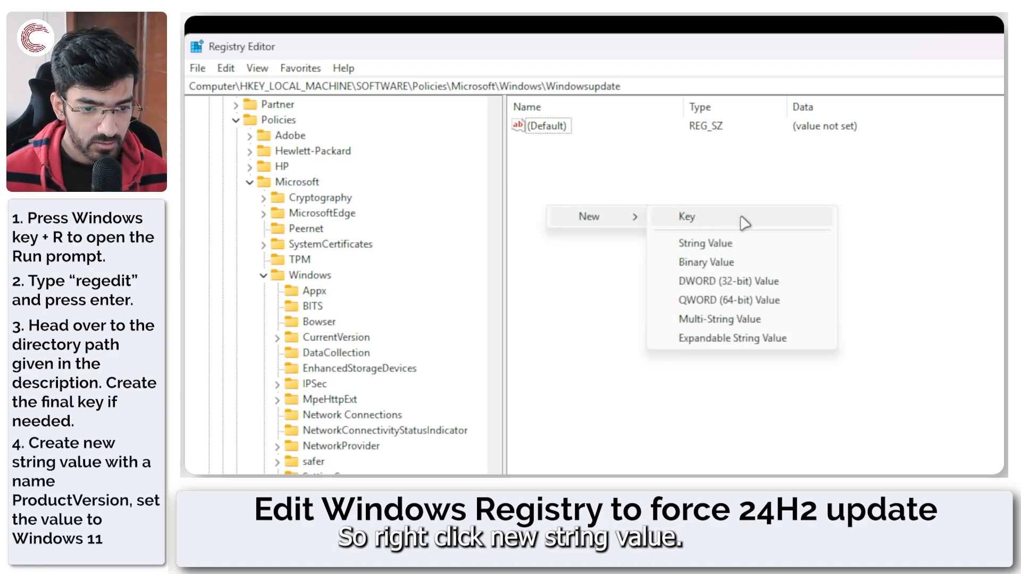
- Add a ProductVersion string value to Windowsupdate with data 'Windows 11'
left_click(705, 243)
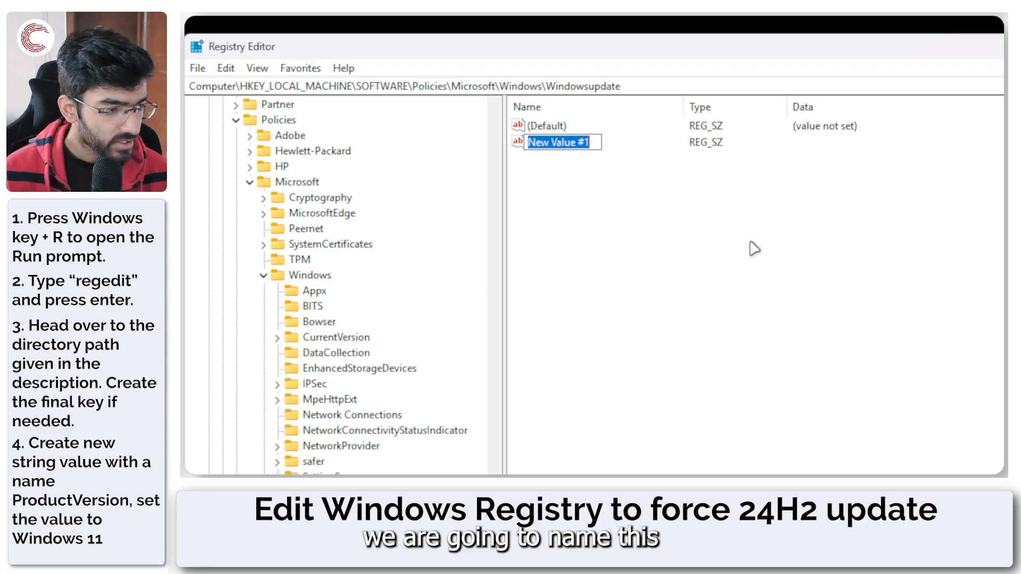
type("ProductVersion")
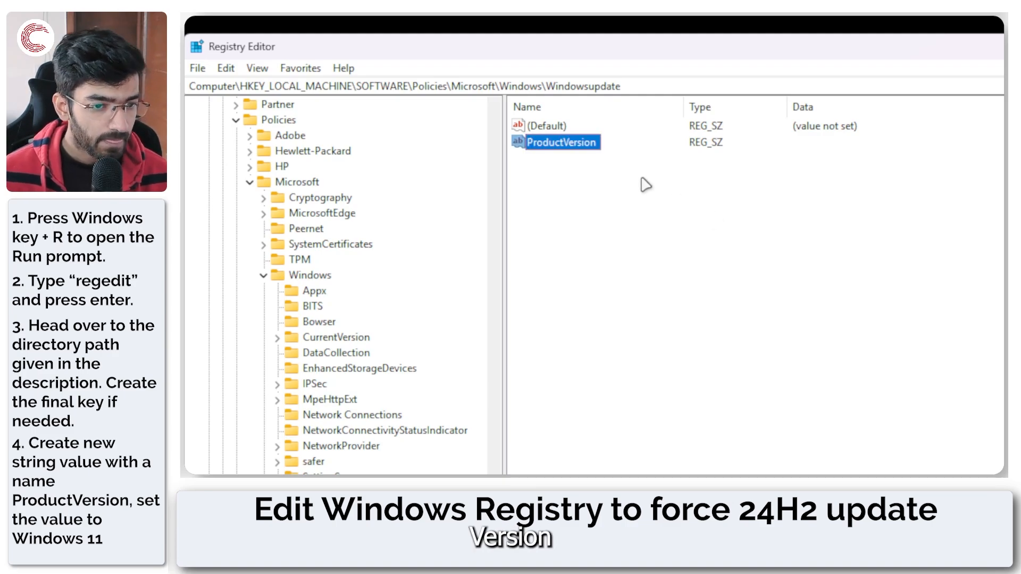
double_click(562, 142)
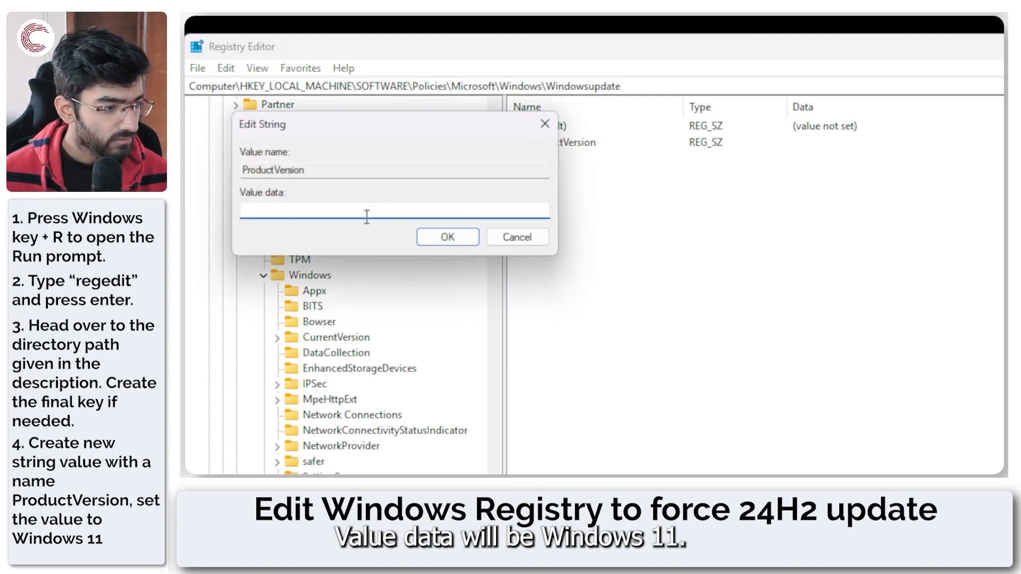
type("Windows")
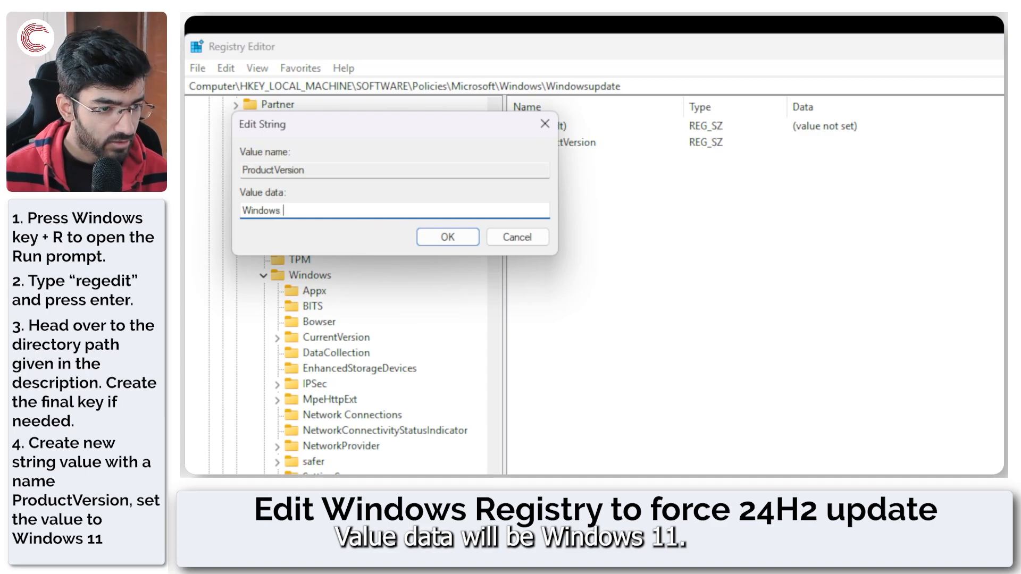
left_click(447, 236)
type("TargetReleaseversion")
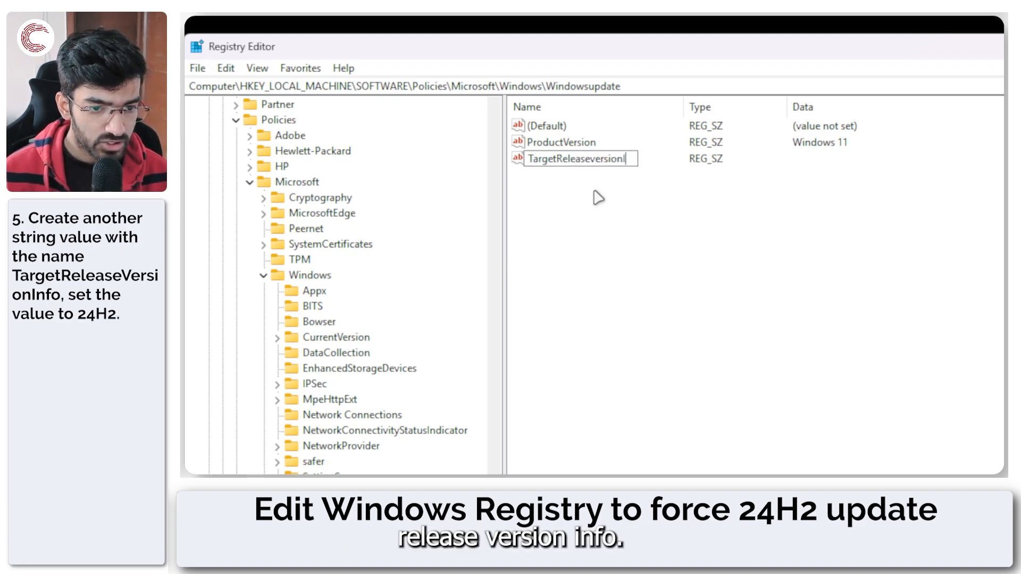
- Add a TargetReleaseVersionInfo string value with data 24H2
type("Info")
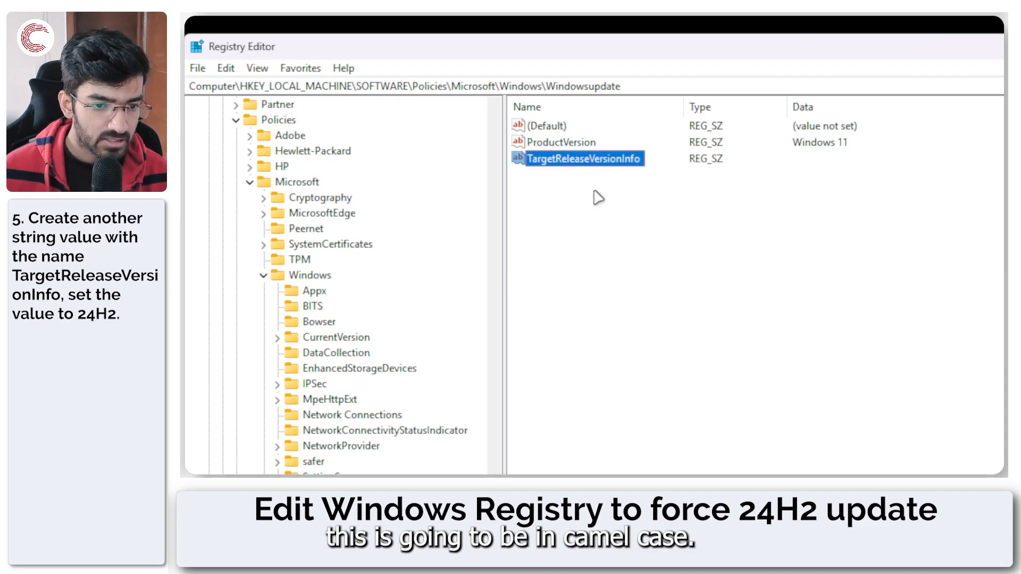
double_click(582, 159)
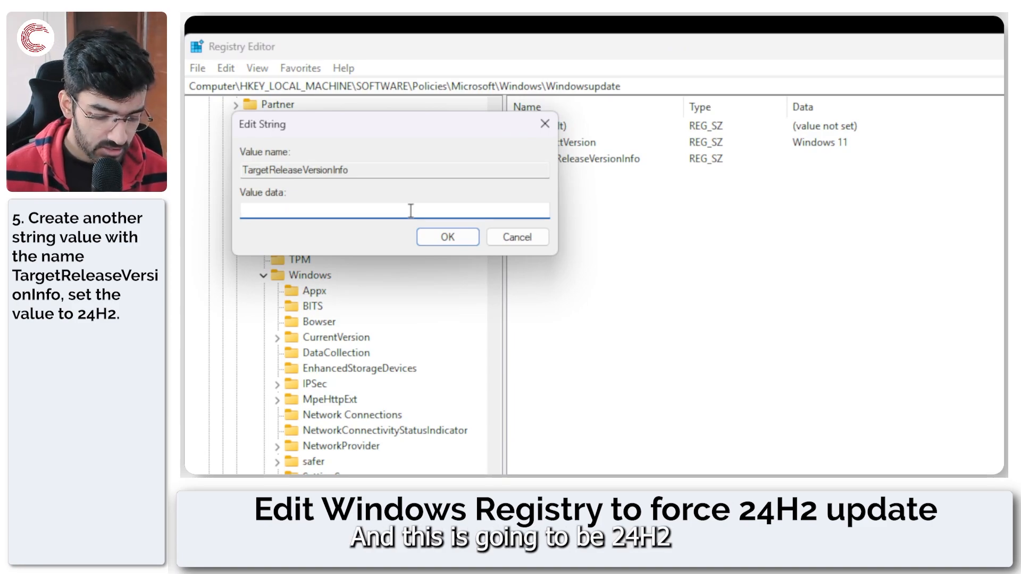
type("24H2")
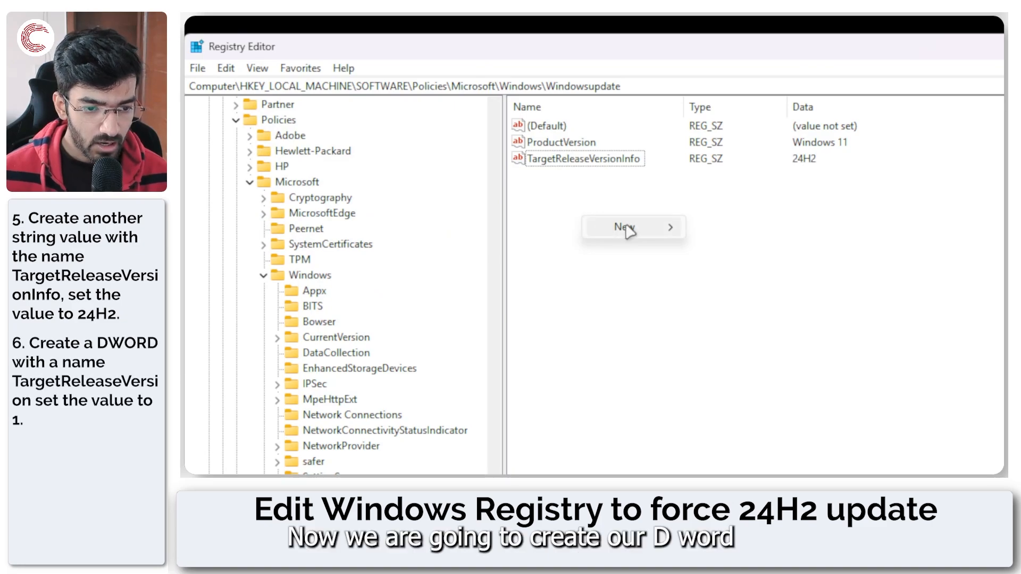
- Add a TargetReleaseVersion DWORD (32-bit) value set to 1
left_click(776, 291)
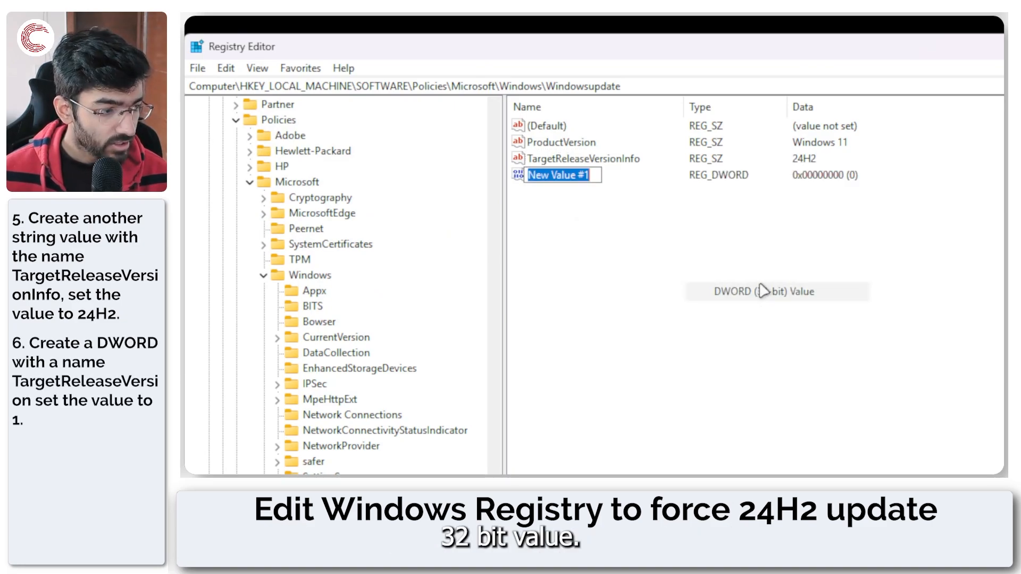
mouse_move(762, 292)
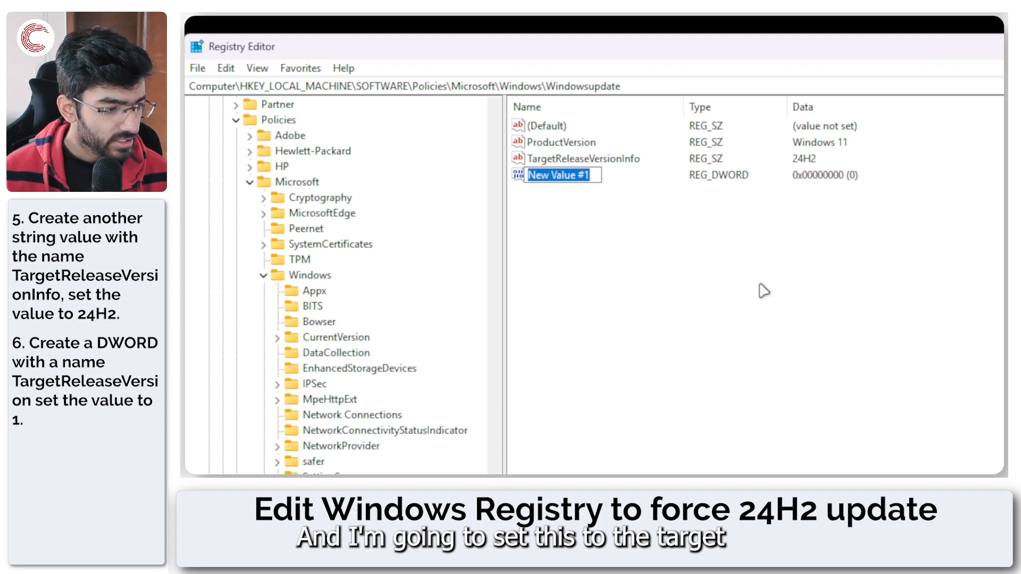
type("TargetReleaseVersion")
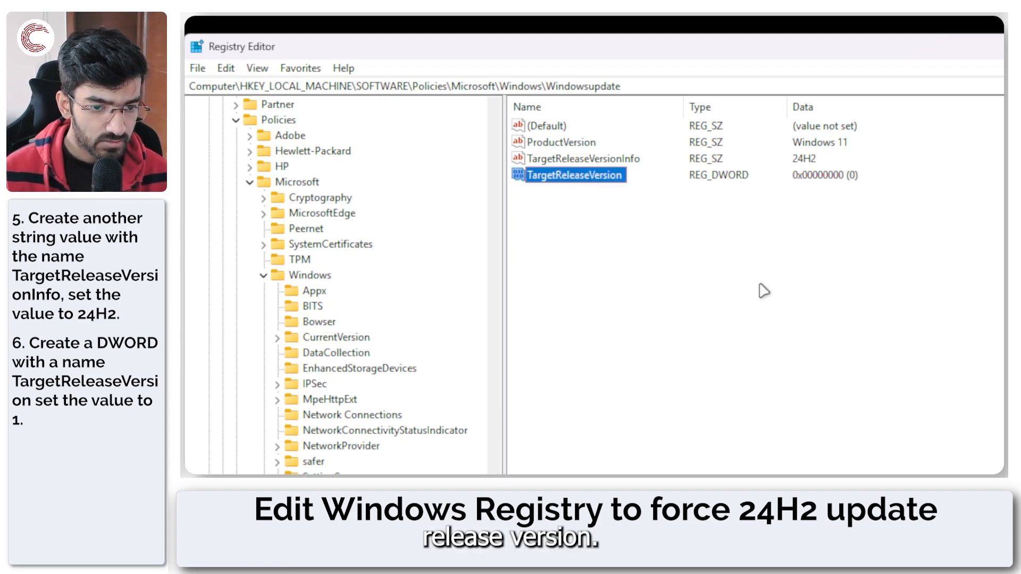
double_click(574, 174)
type("1")
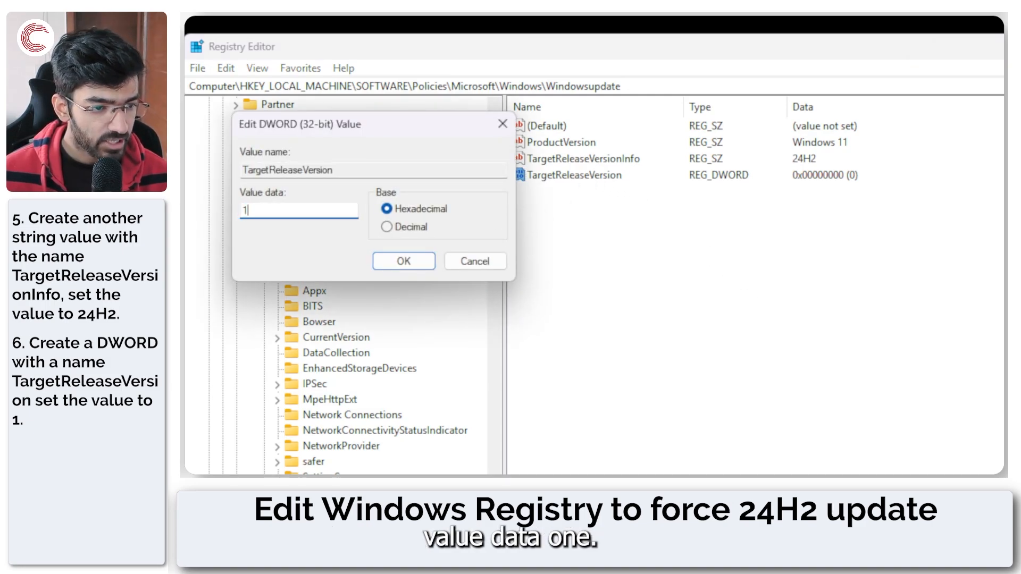
left_click(403, 261)
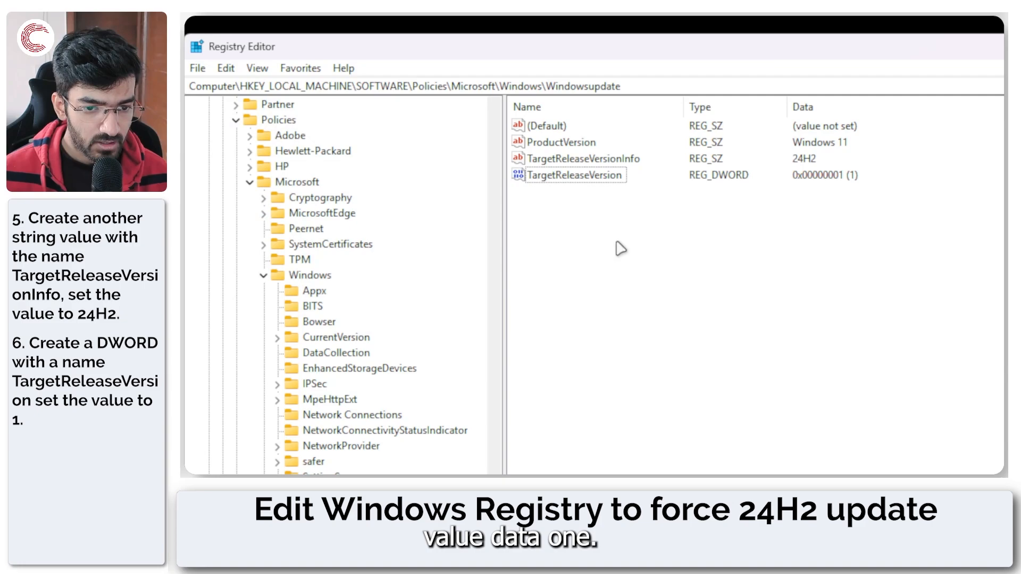